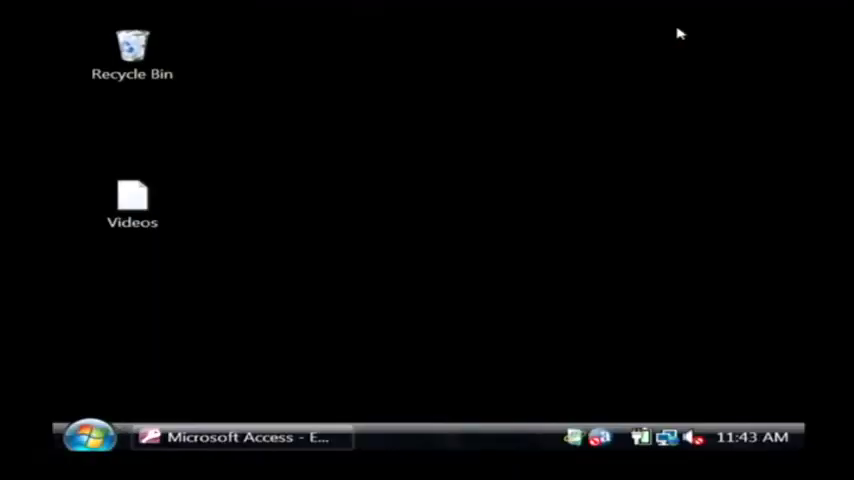
mouse_move(288, 408)
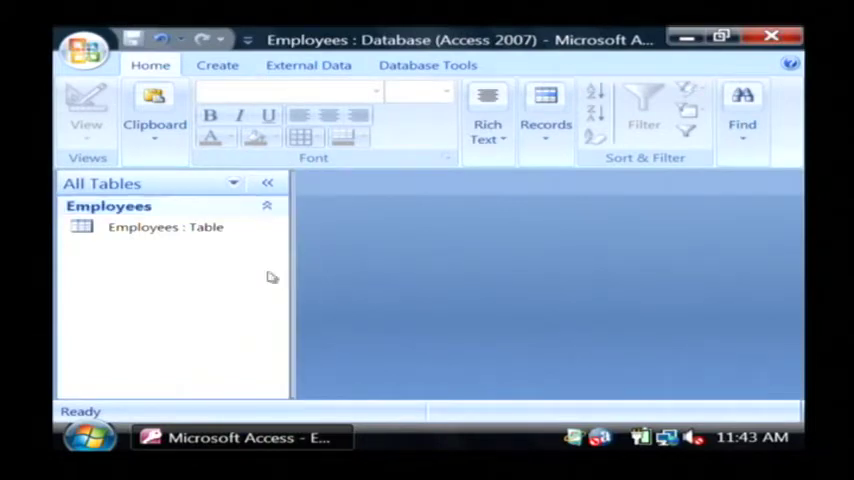
double_click(166, 228)
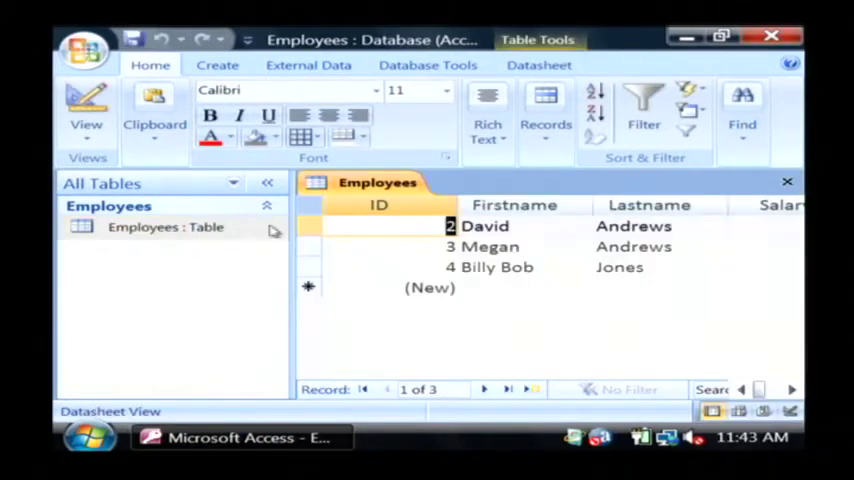
left_click(792, 388)
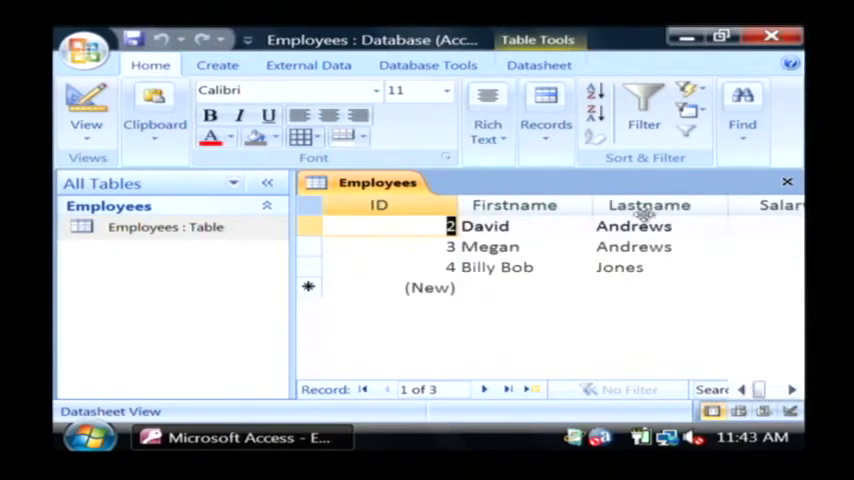
mouse_move(788, 182)
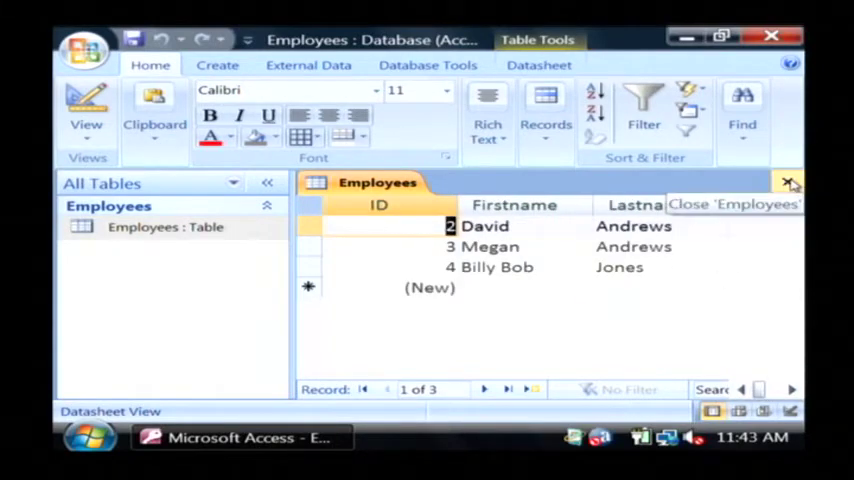
Step: Close Employees, copy it and start pasting it as a new table ('Copy Of Employees' proposed)
left_click(790, 182)
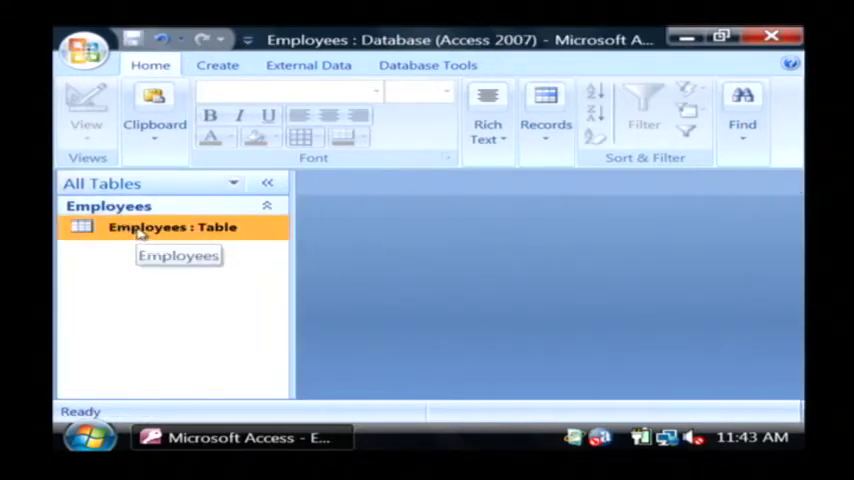
right_click(172, 228)
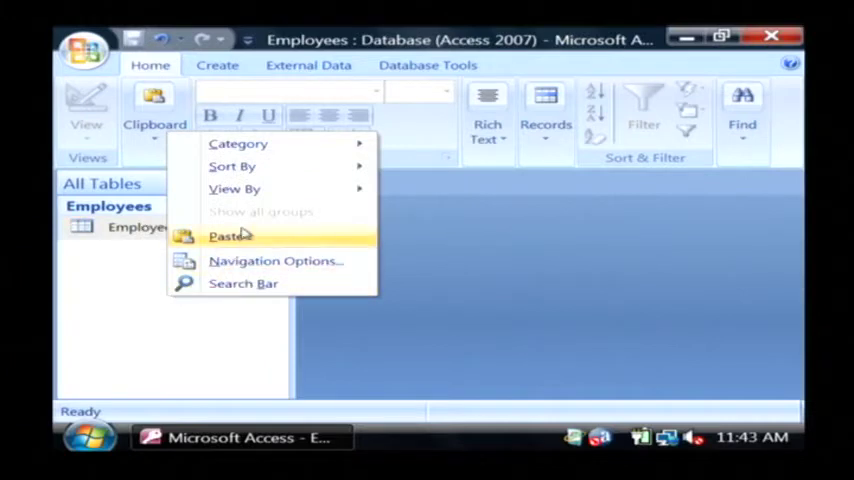
left_click(230, 236)
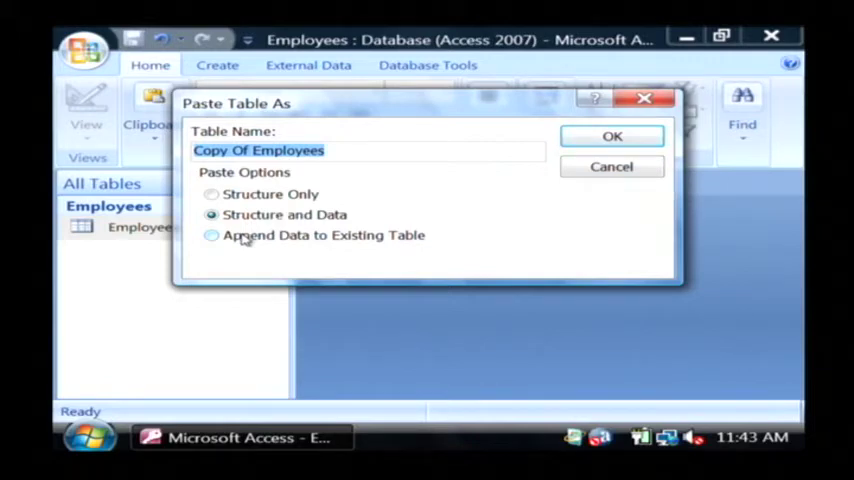
Step: Name the copy NewEmployees and, after trying each option, keep Structure and Data
type("New Em")
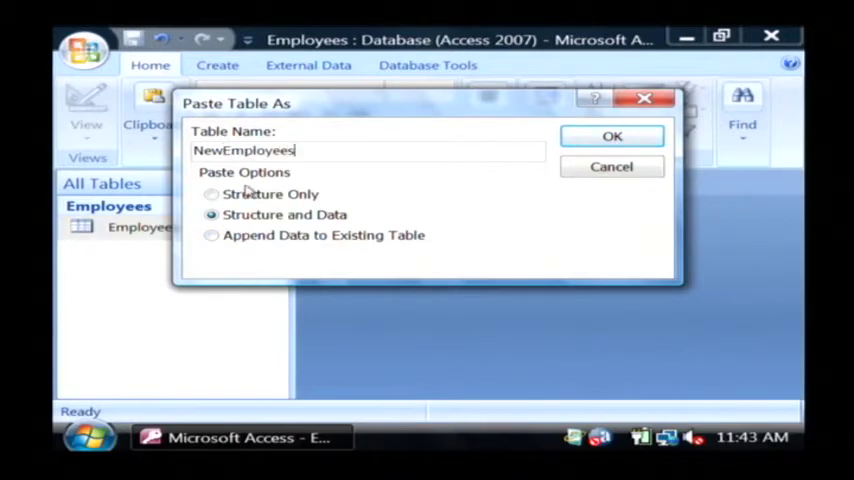
left_click(212, 194)
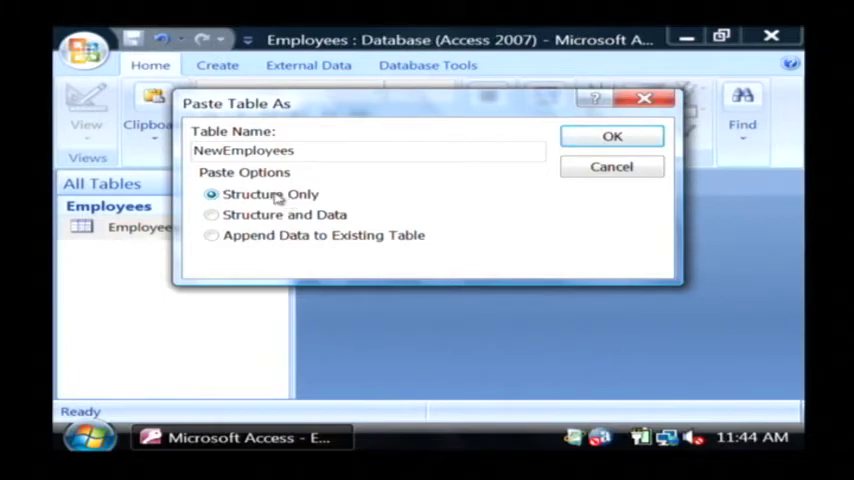
left_click(212, 214)
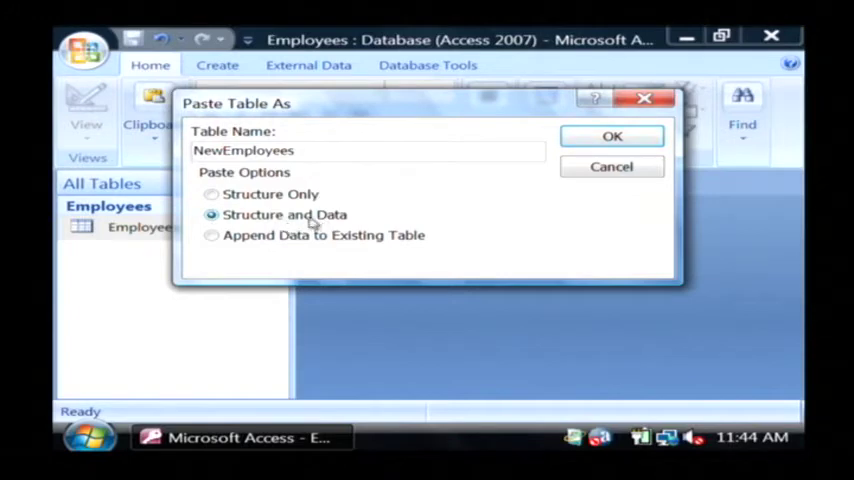
left_click(212, 236)
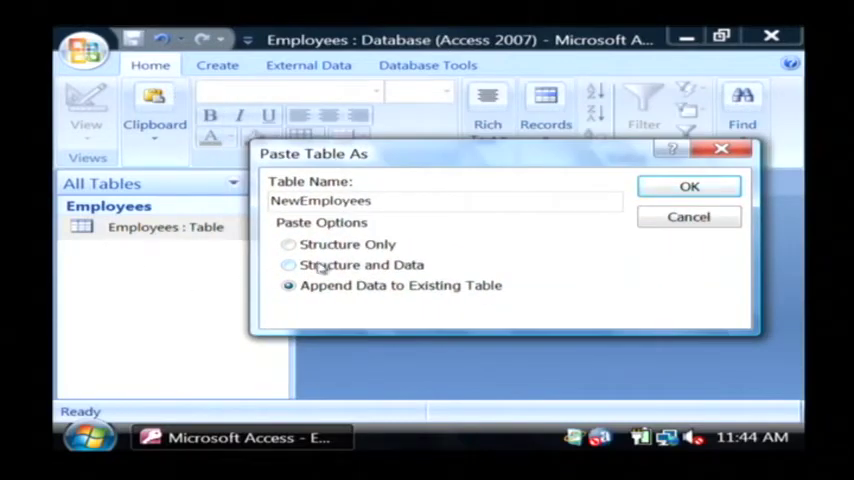
left_click(288, 264)
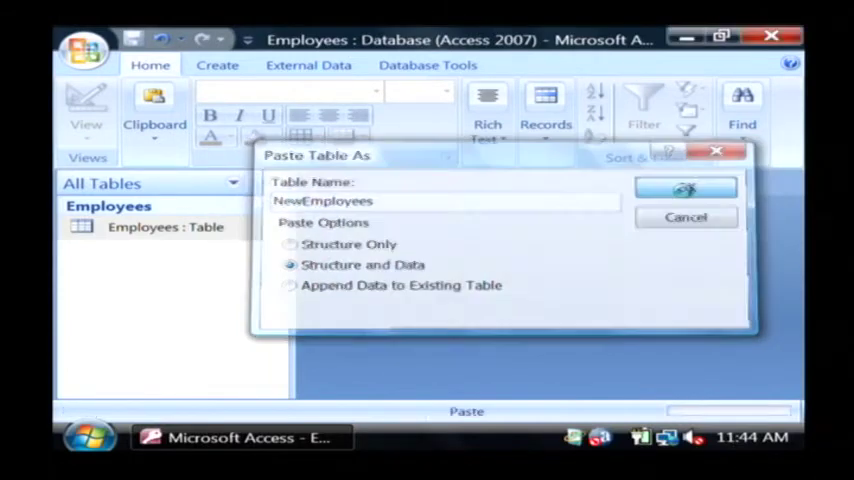
Step: Create NewEmployees and check it holds the same three records, then close it
left_click(684, 188)
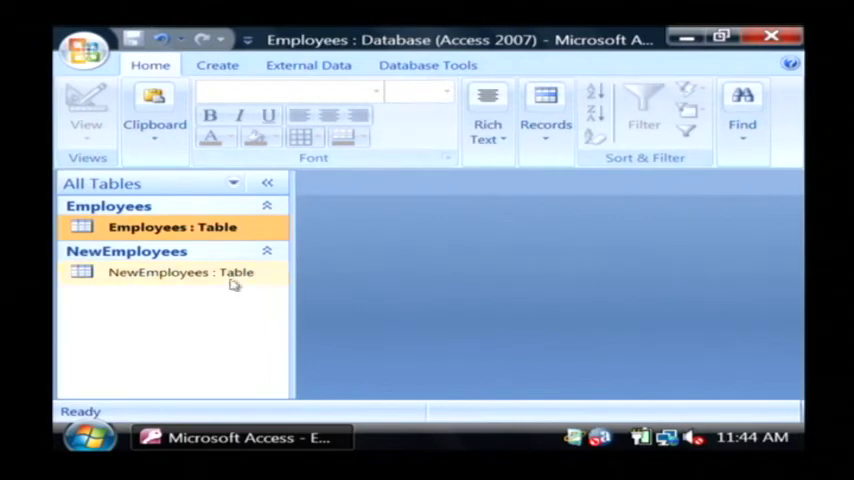
double_click(180, 272)
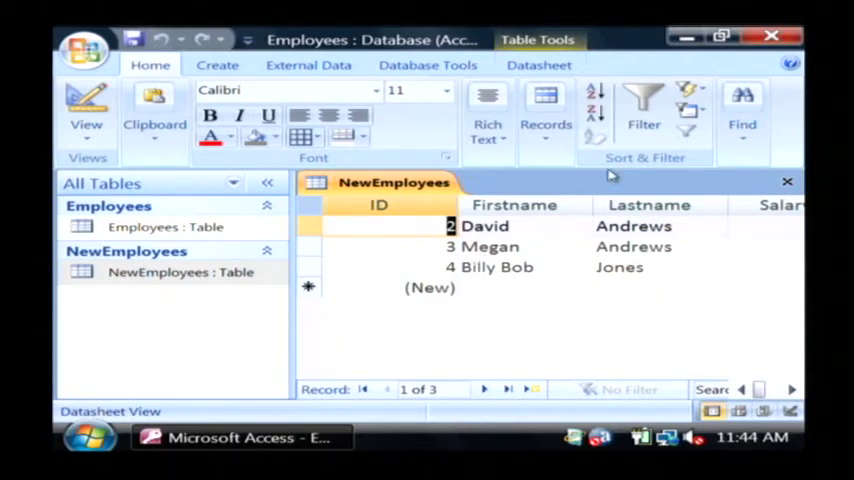
left_click(788, 182)
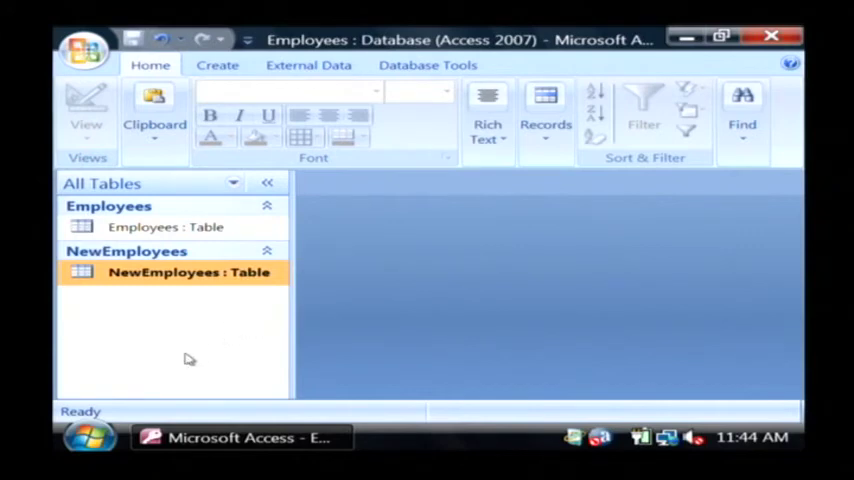
mouse_move(156, 278)
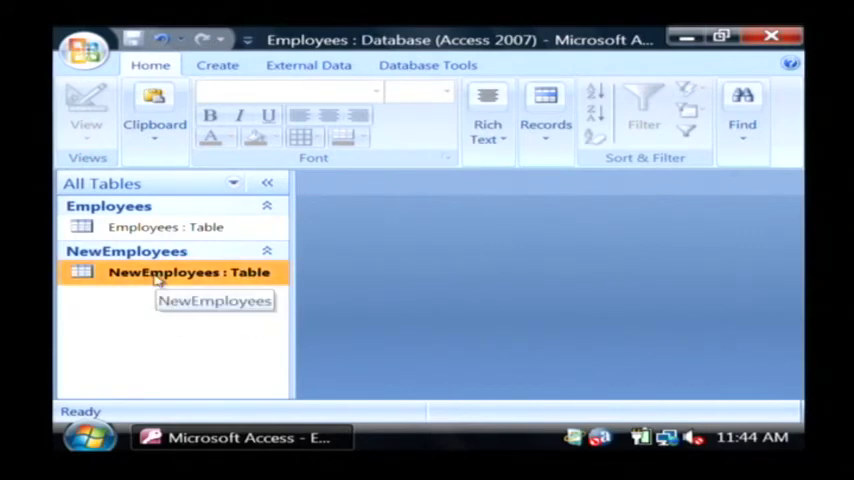
Step: Delete the NewEmployees table, confirming Yes, leaving only Employees
right_click(188, 272)
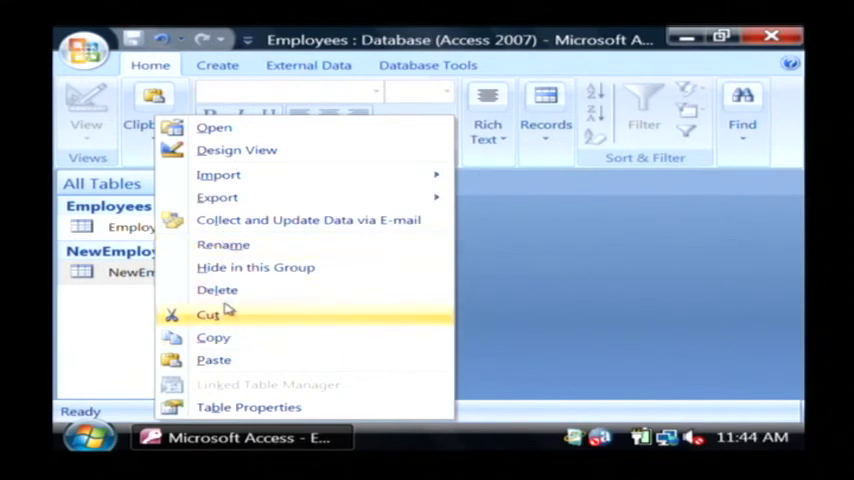
left_click(216, 288)
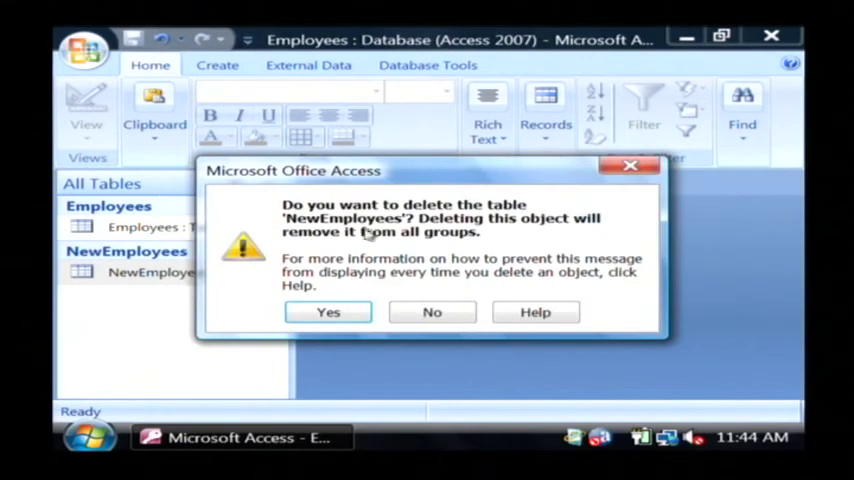
mouse_move(328, 312)
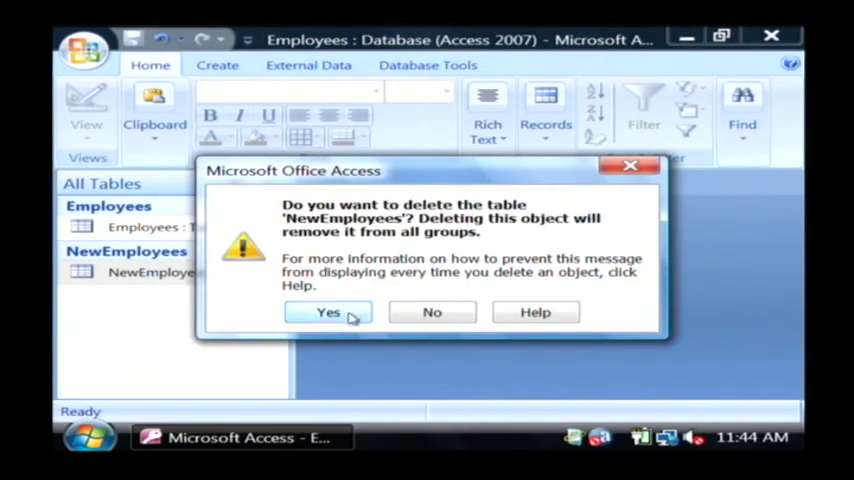
left_click(328, 312)
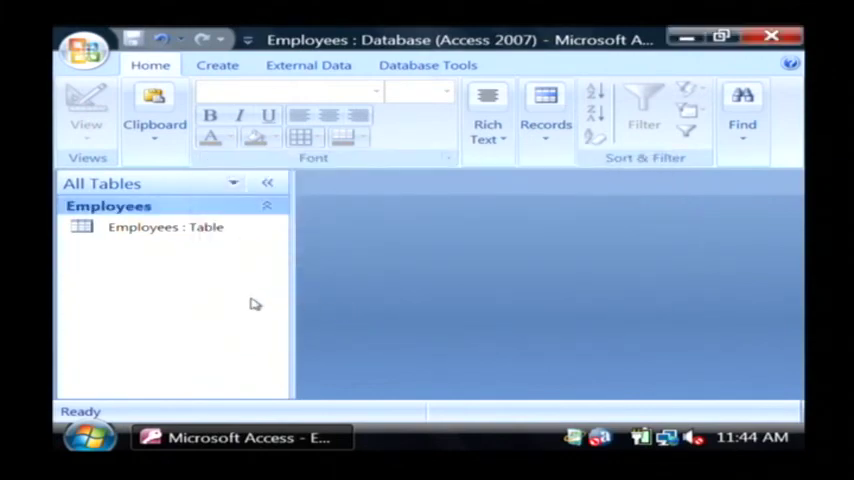